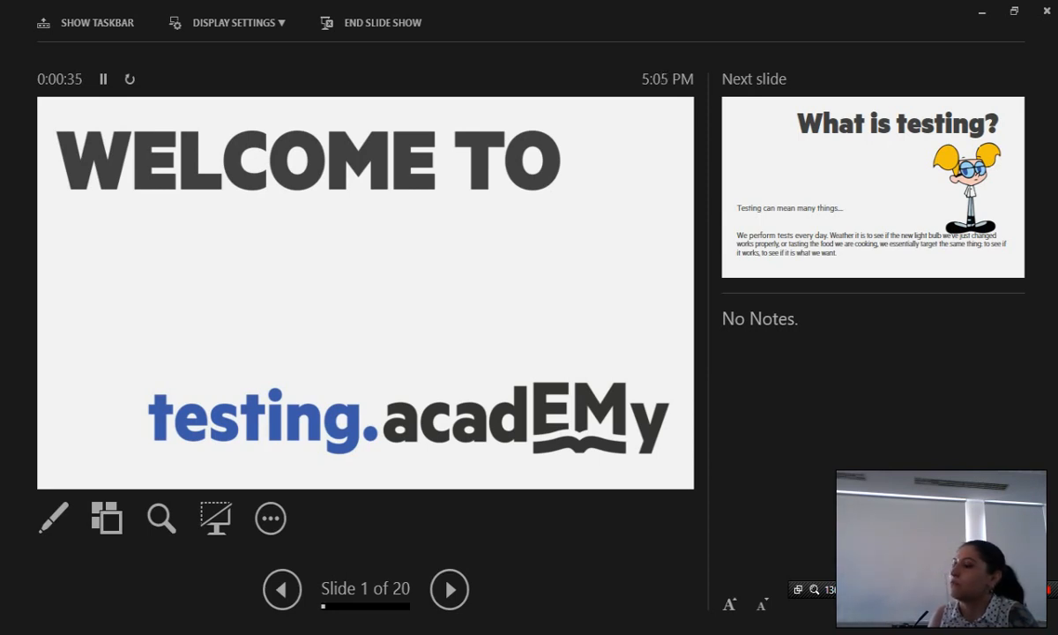
Advance past 'What is testing?' to slide 3, 'What is a bug?'
click(449, 589)
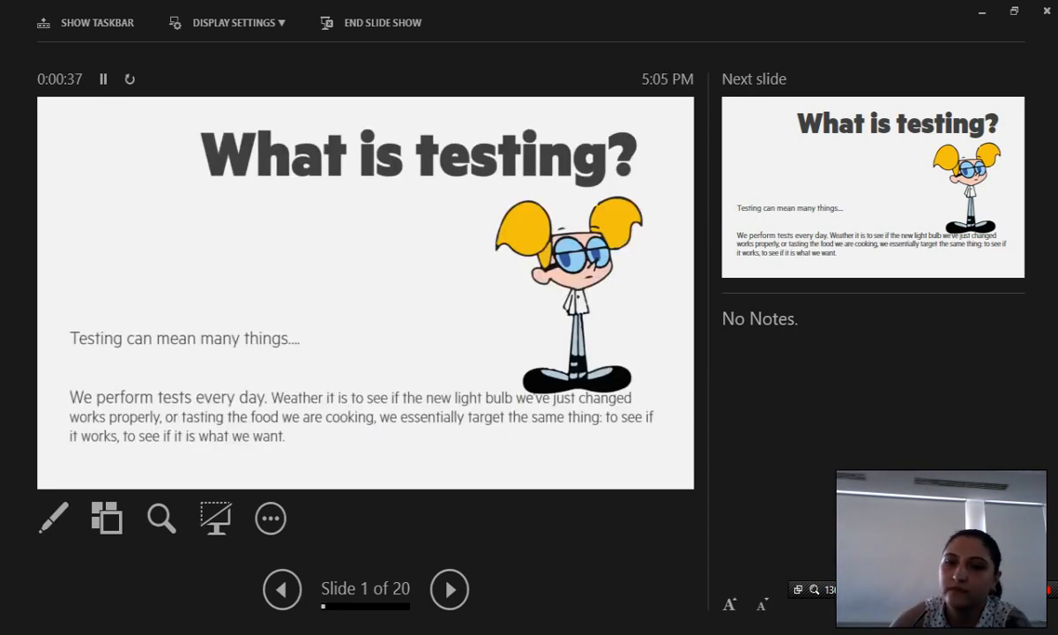
click(449, 589)
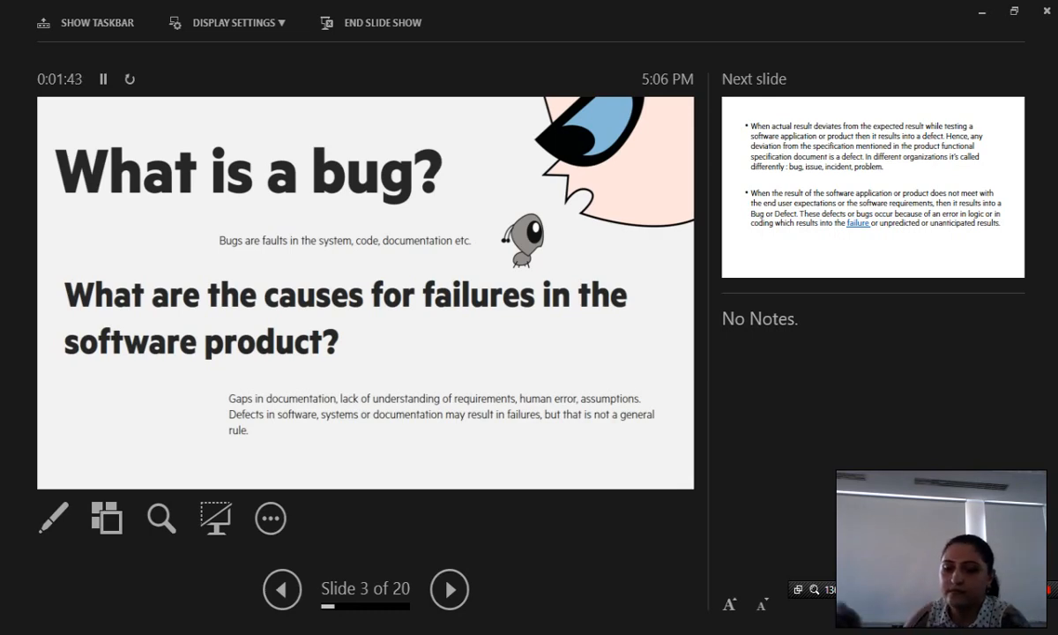
Move to slide 4, explaining defects as deviations from requirements
click(448, 588)
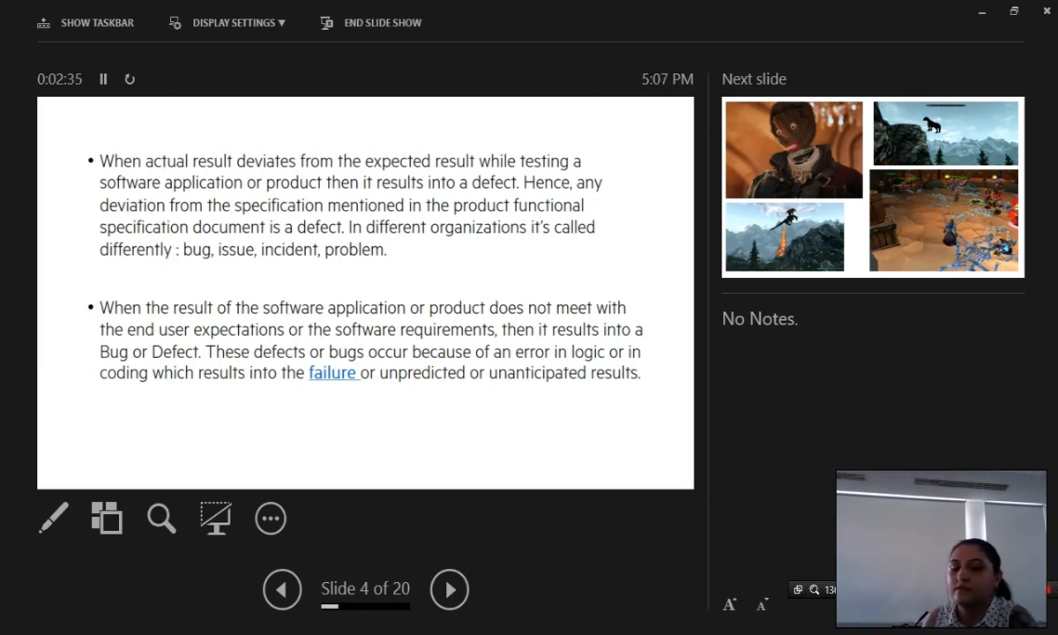
Move to slide 5 of 20, showing video game visual glitch screenshots
click(449, 589)
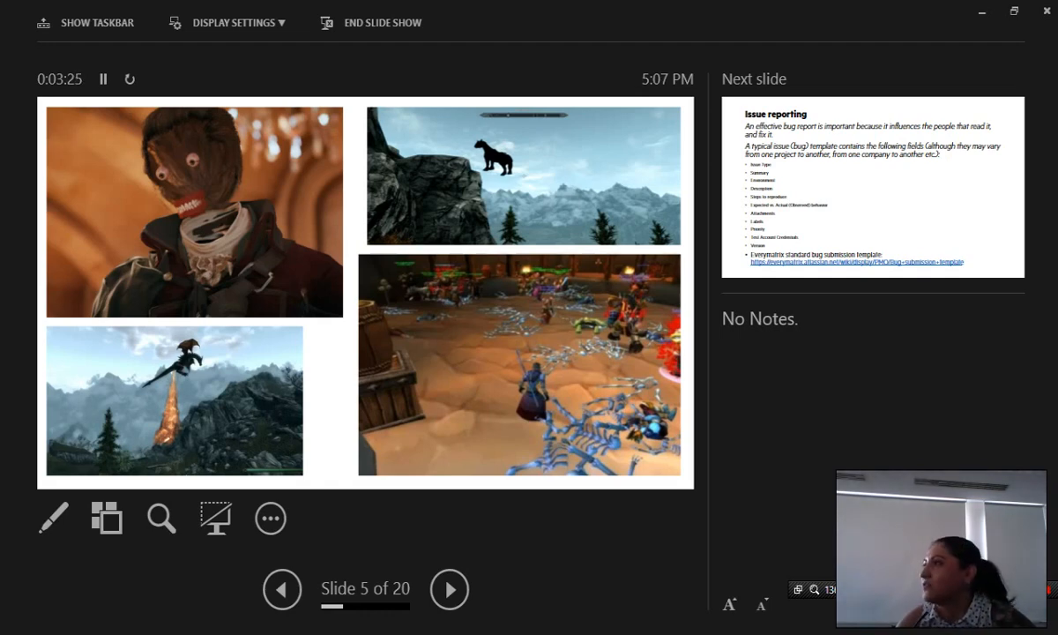
Move to slide 6, 'Issue reporting', listing bug report template fields
click(449, 589)
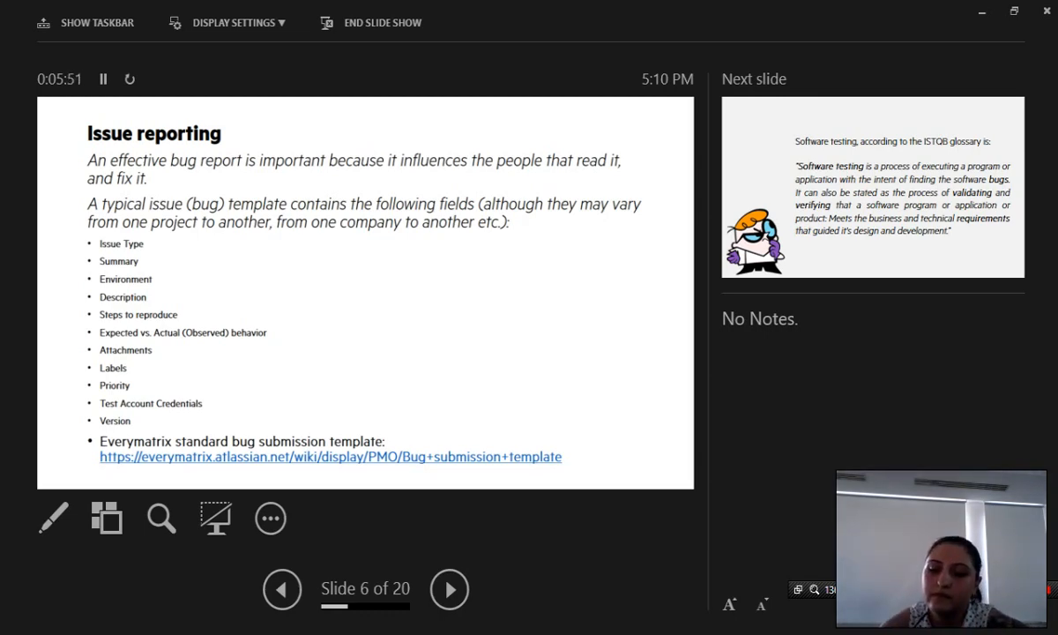
click(449, 589)
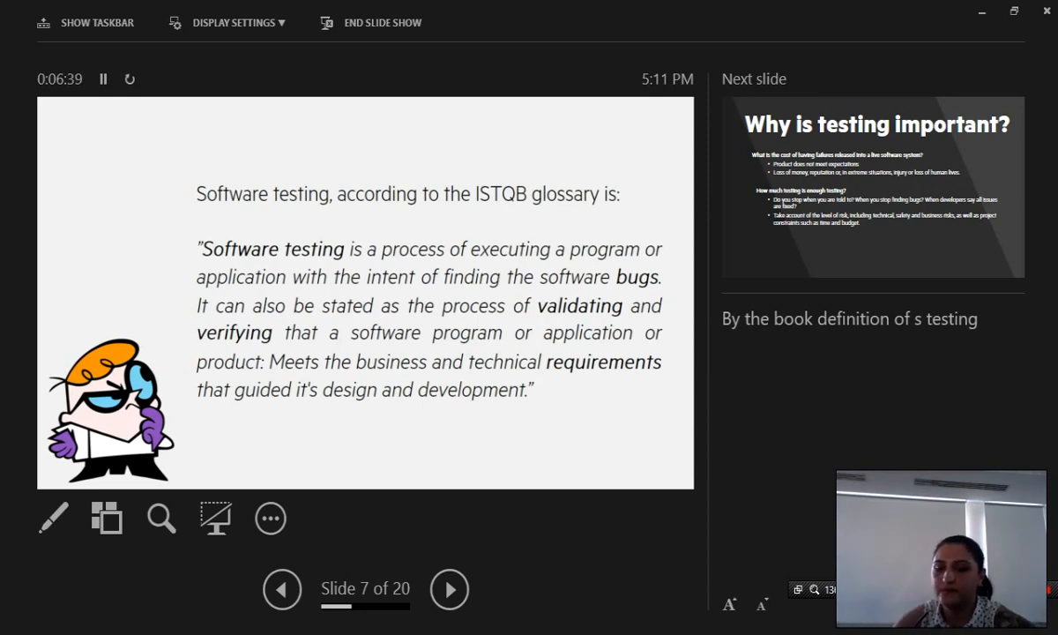
Move to slide 8, 'Why is testing important?', covering failure costs
click(449, 589)
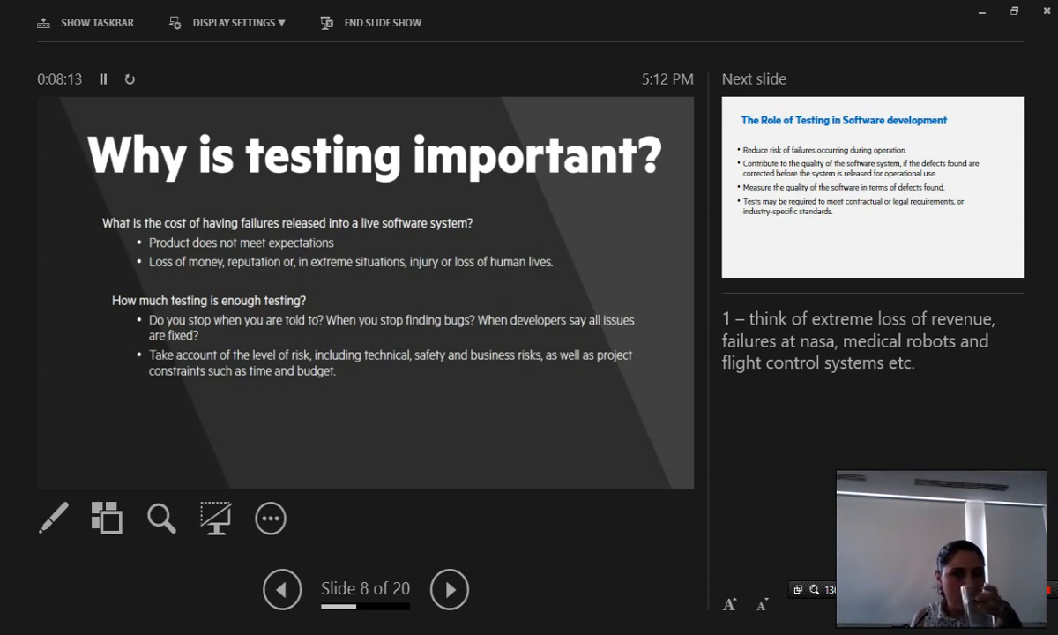
click(449, 589)
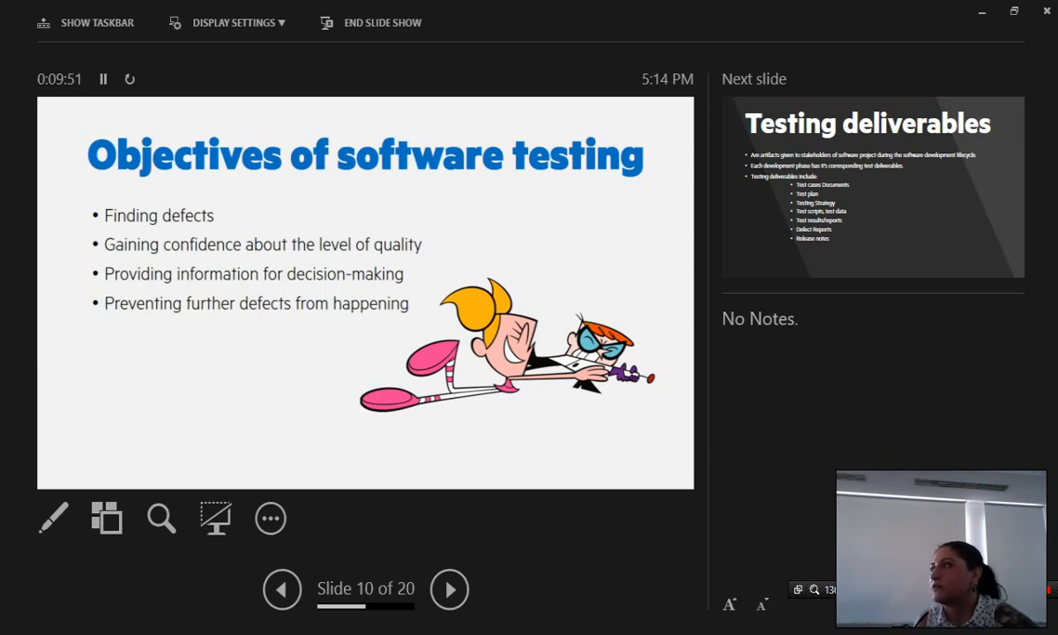
Move to slide 11, 'Testing deliverables', listing test plans and defect reports
click(449, 589)
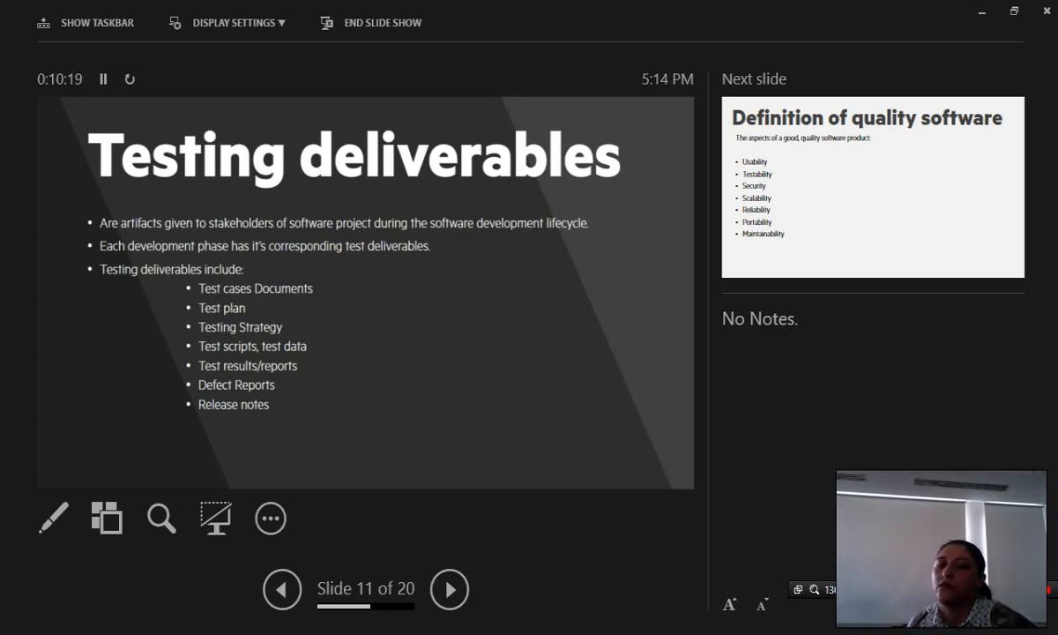
Go to slide 12 and scroll its notes on usability, reliability and portability
click(449, 589)
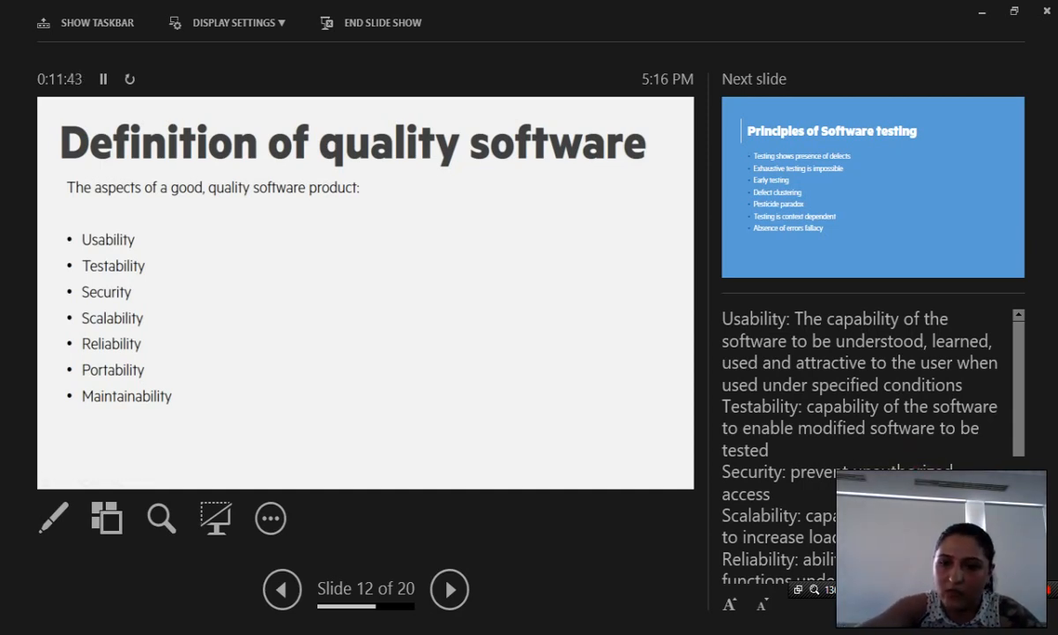
scroll(down, 3)
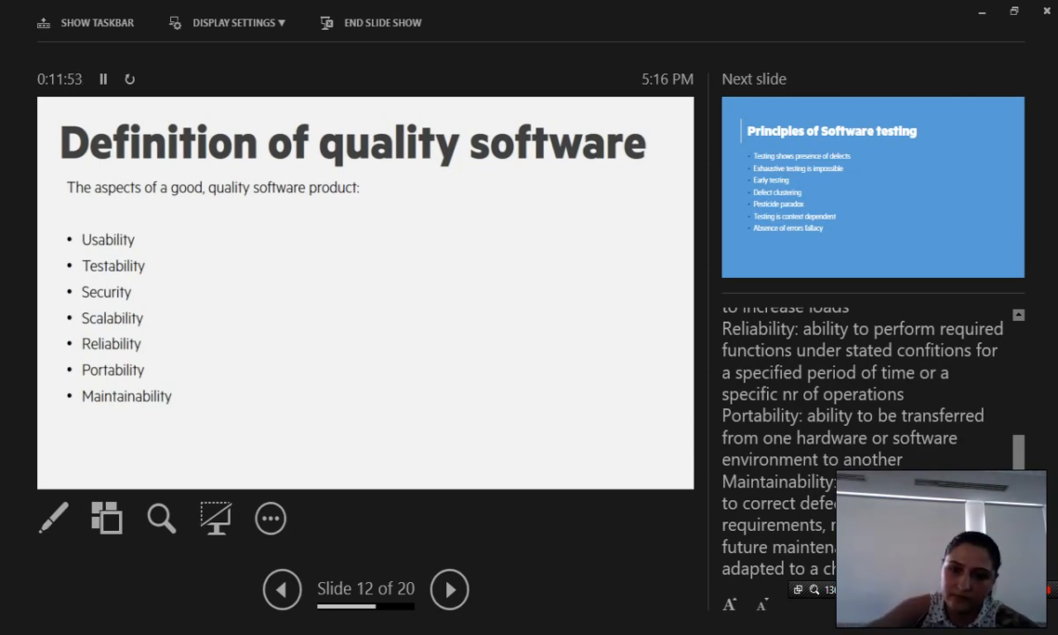
Go to slide 13 and scroll notes through pesticide paradox and absence-of-errors fallacy
click(449, 589)
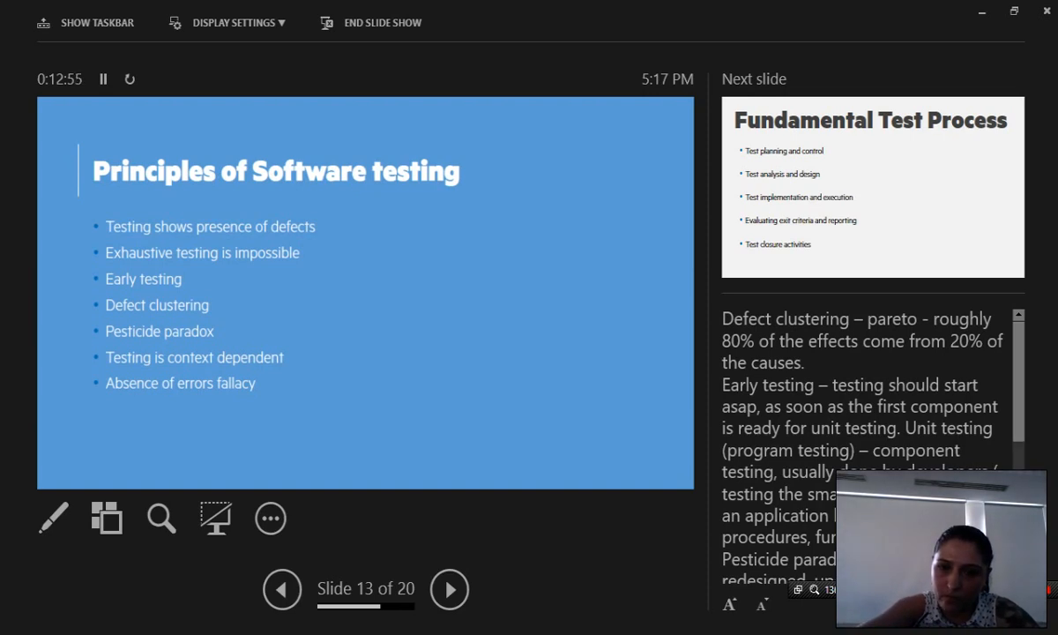
scroll(down, 3)
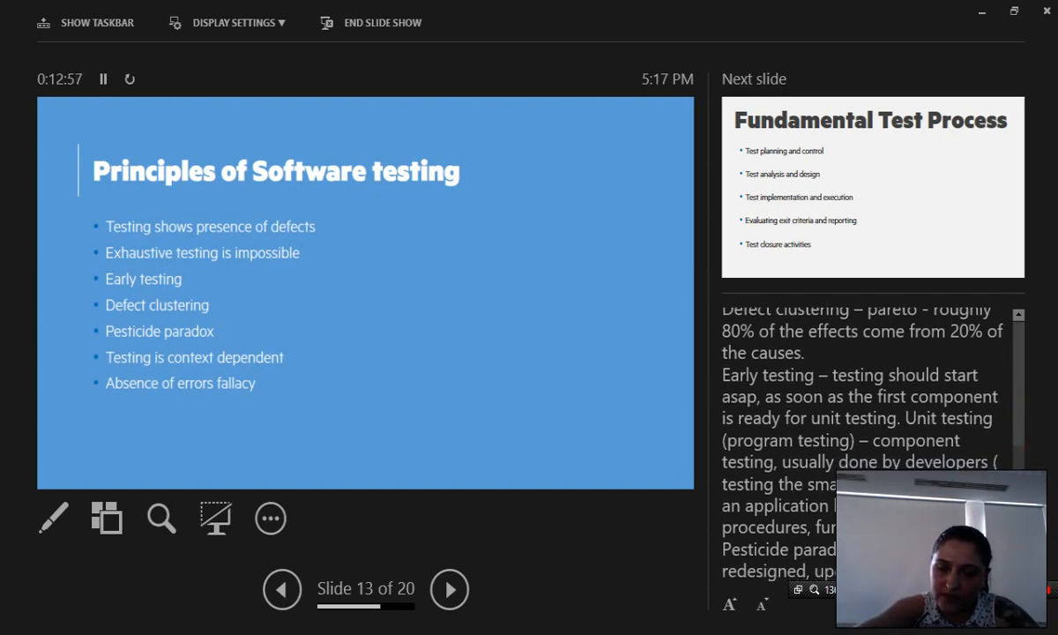
scroll(down, 3)
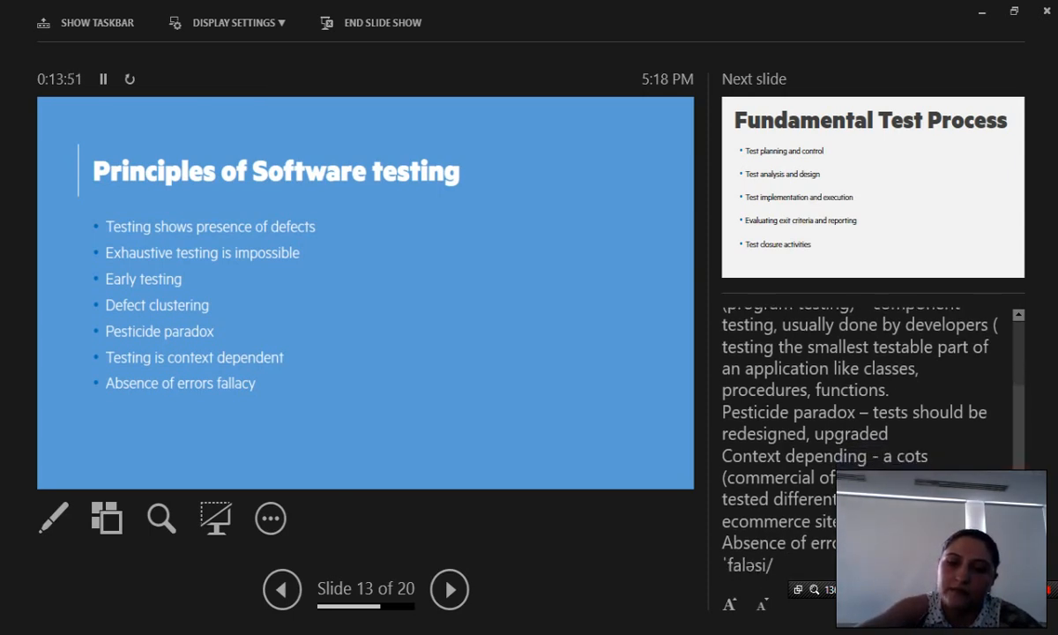
scroll(down, 3)
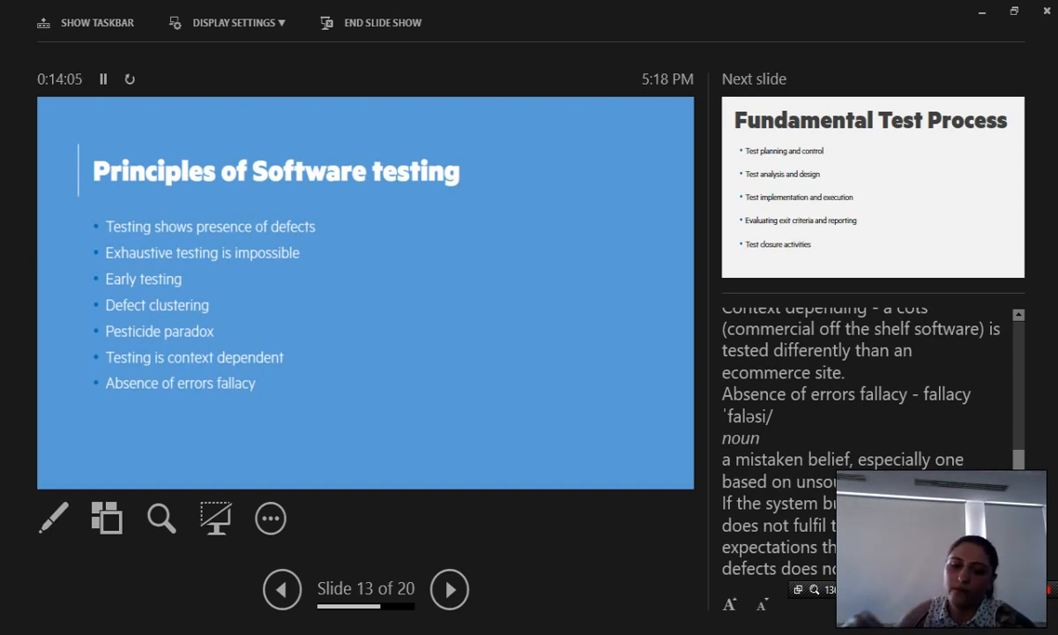
Go to slide 14 and scroll notes on execution, exit criteria and closure
click(450, 589)
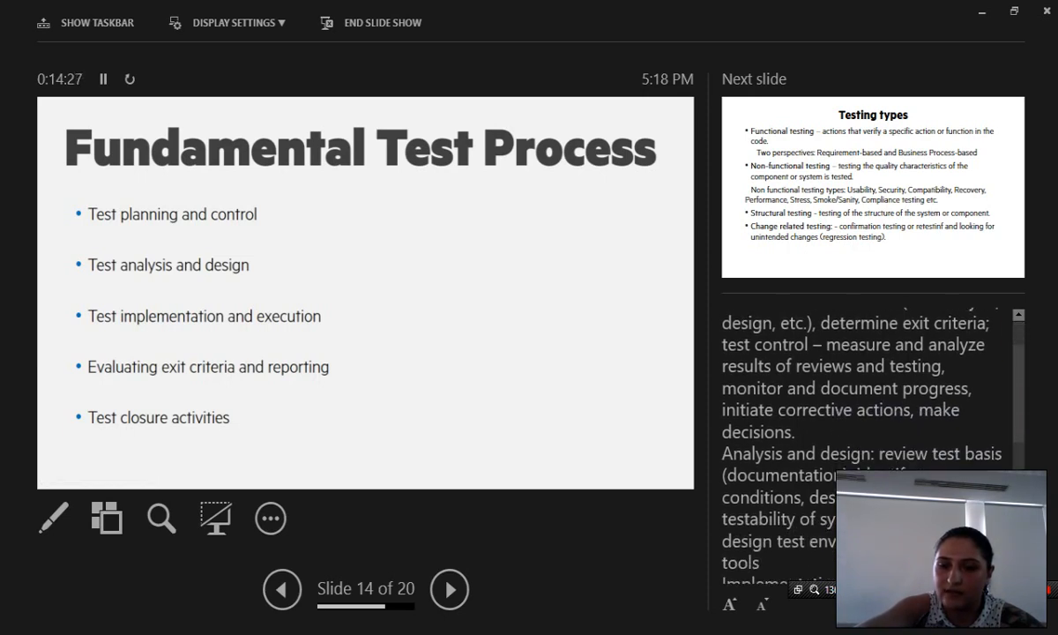
scroll(down, 3)
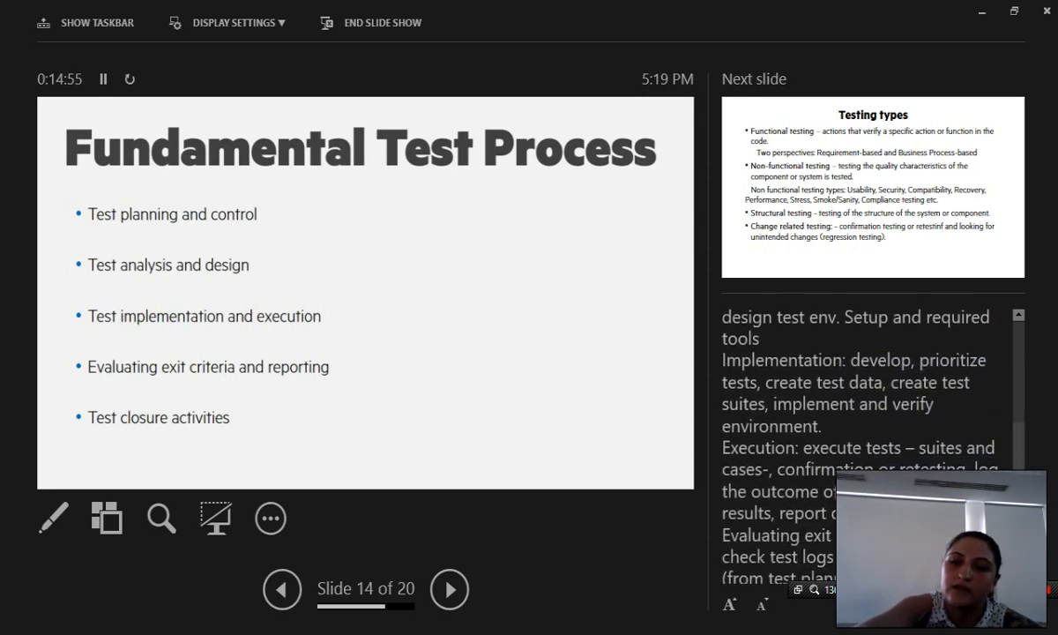
scroll(down, 3)
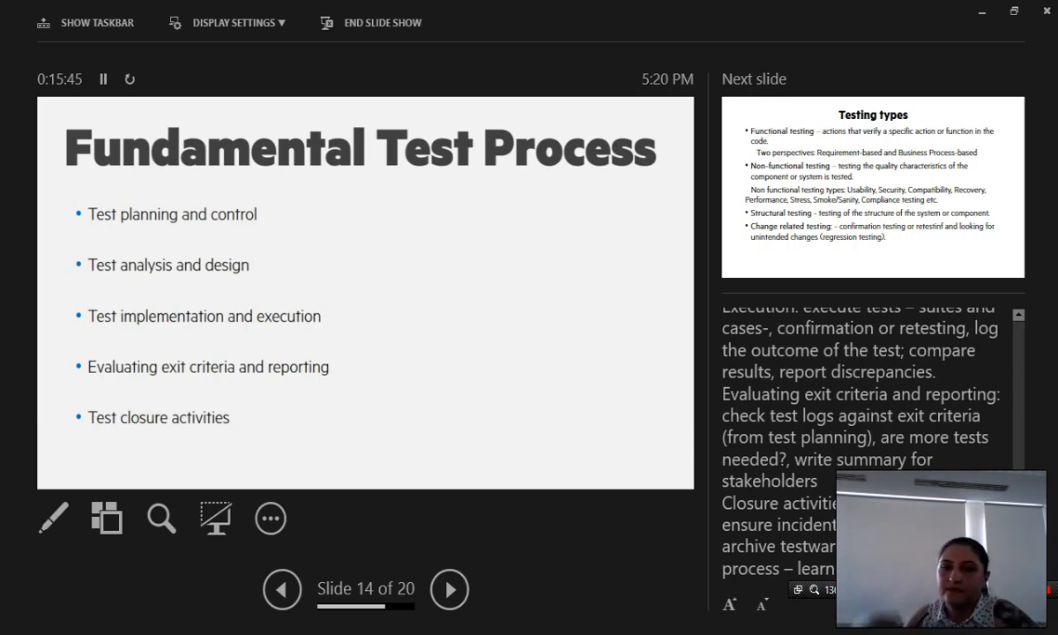
click(448, 589)
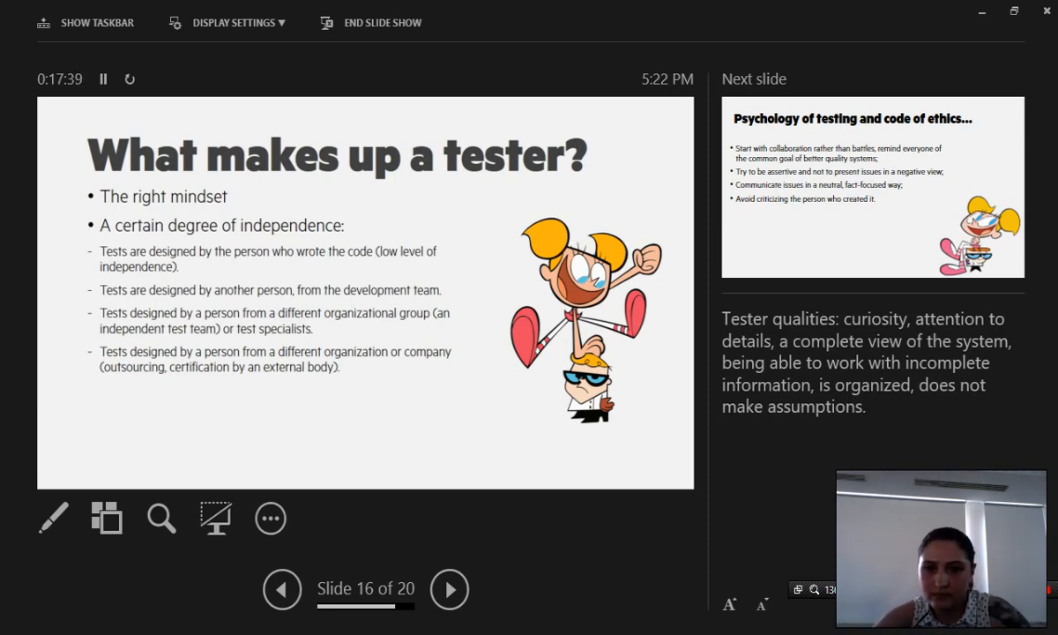
Advance through slide 17 on testing psychology to slide 18, 'Software testing best practices'
click(449, 589)
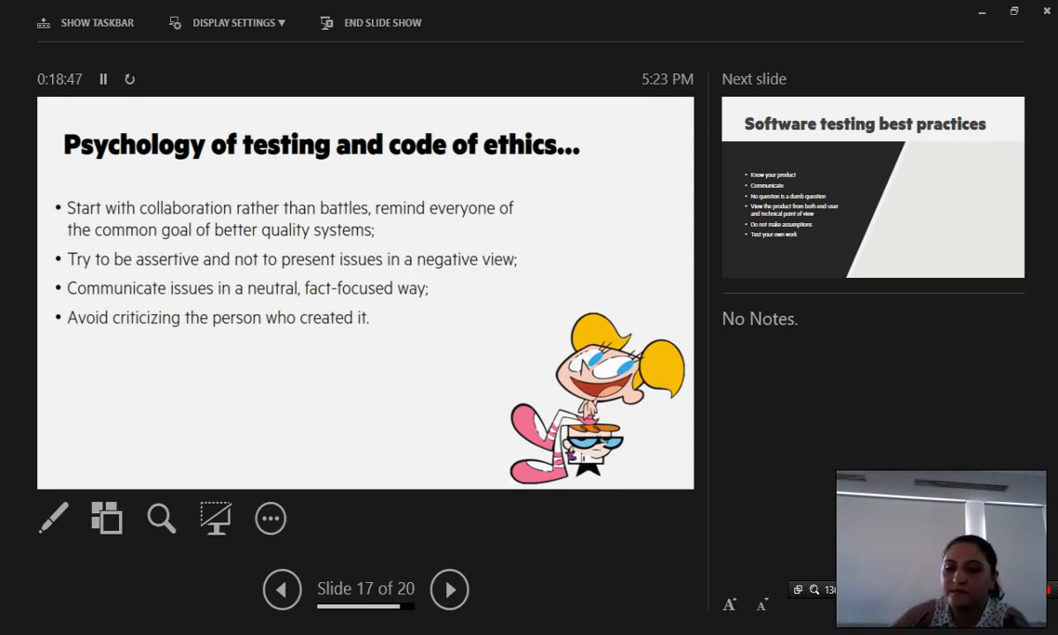
click(448, 589)
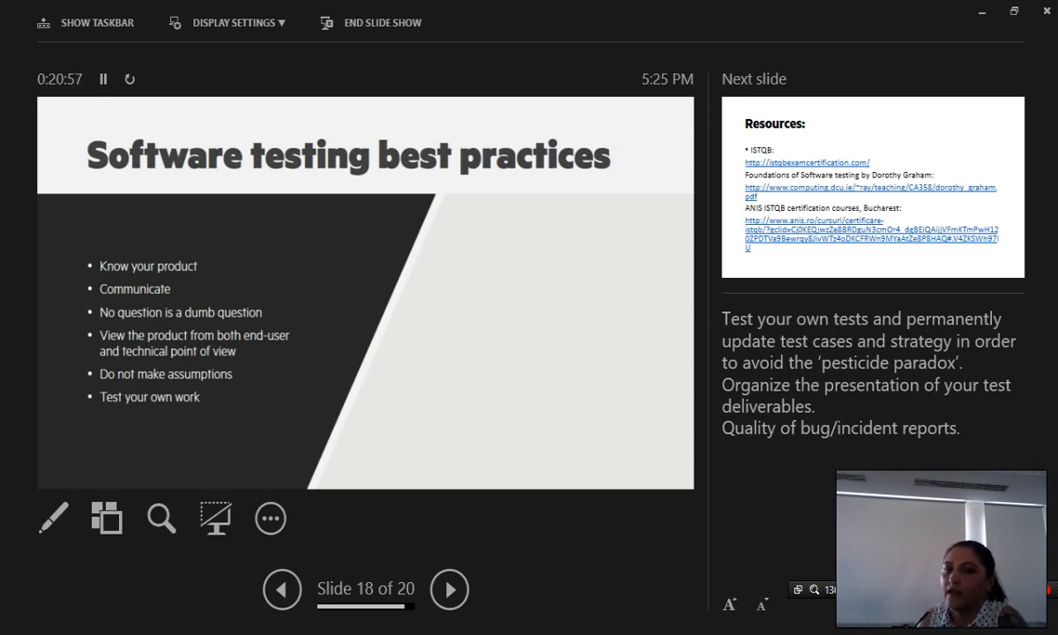
Advance the presentation from slide 18 to slide 19, the ISTQB and Dorothy Graham Resources slide
click(448, 589)
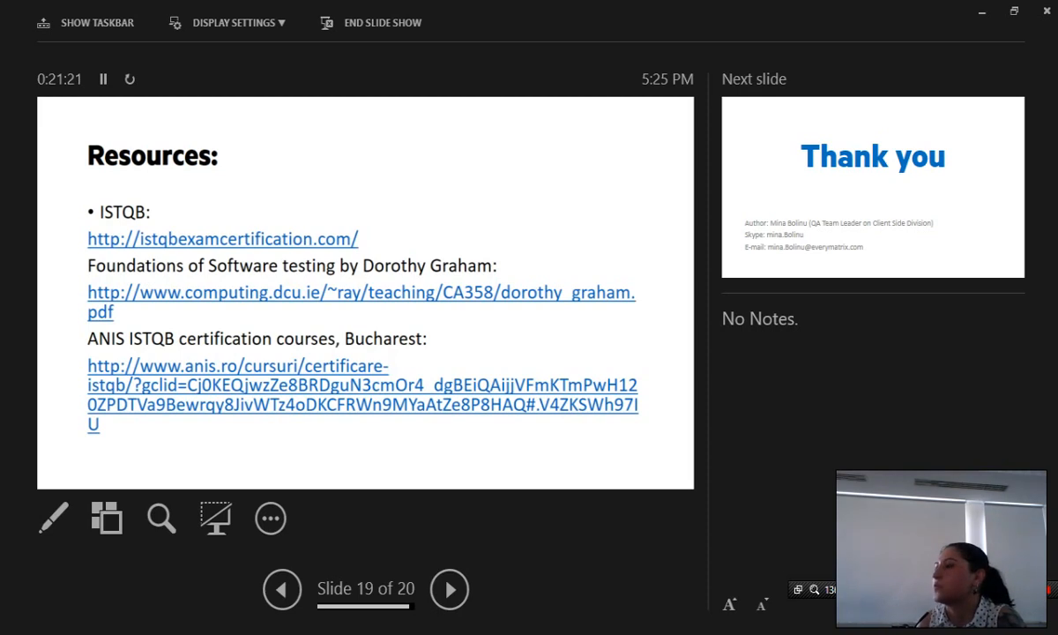
Advance from Resources to the closing Thank you slide, 20 of 20
click(450, 589)
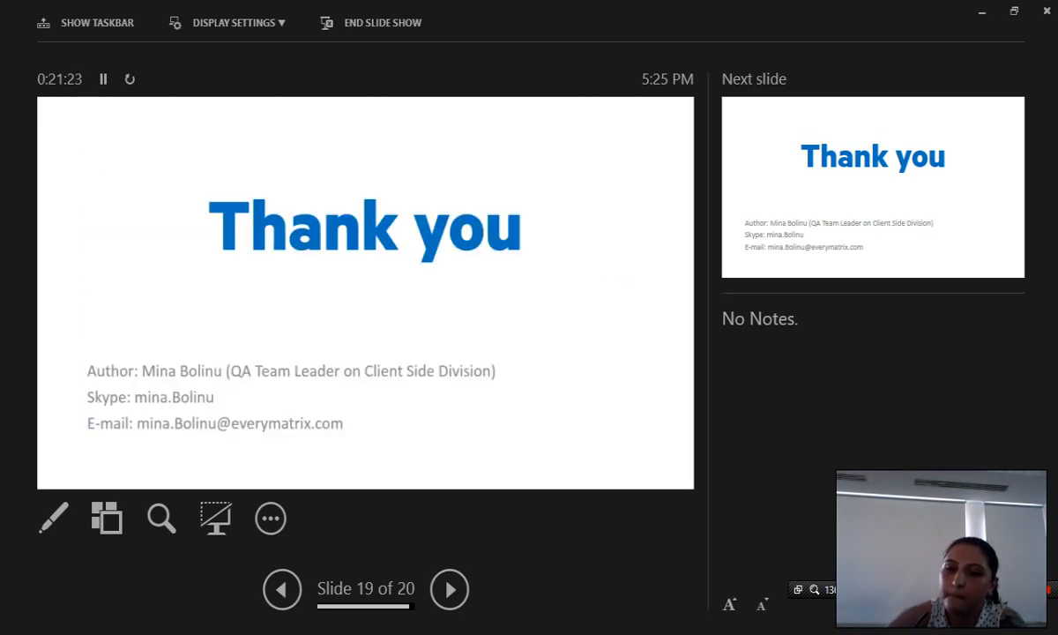
click(449, 589)
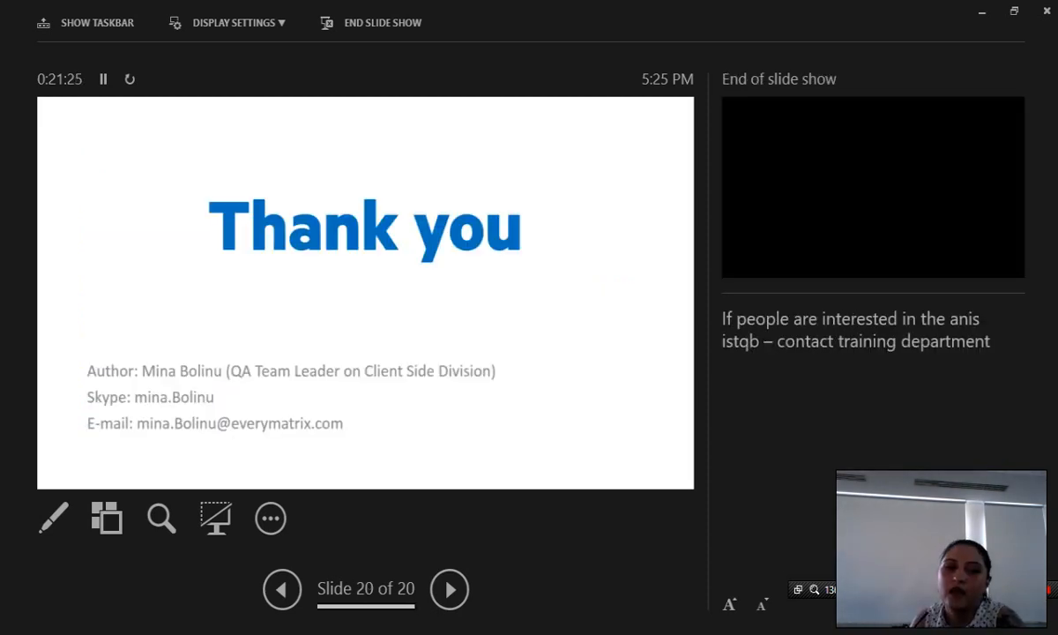